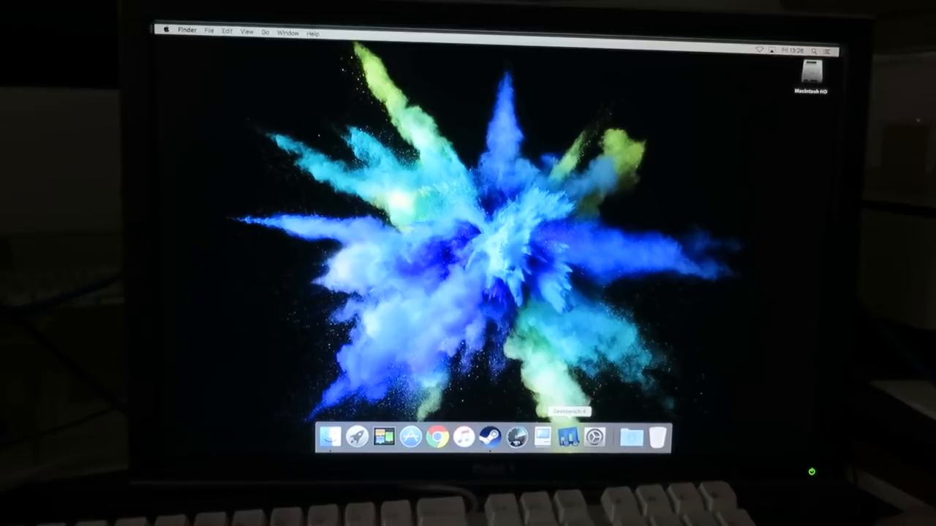
Launch Geekbench 4 from the Dock and start the CPU benchmark on Intel (64-bit)
{"action": "left_click", "coordinate": [572, 437]}
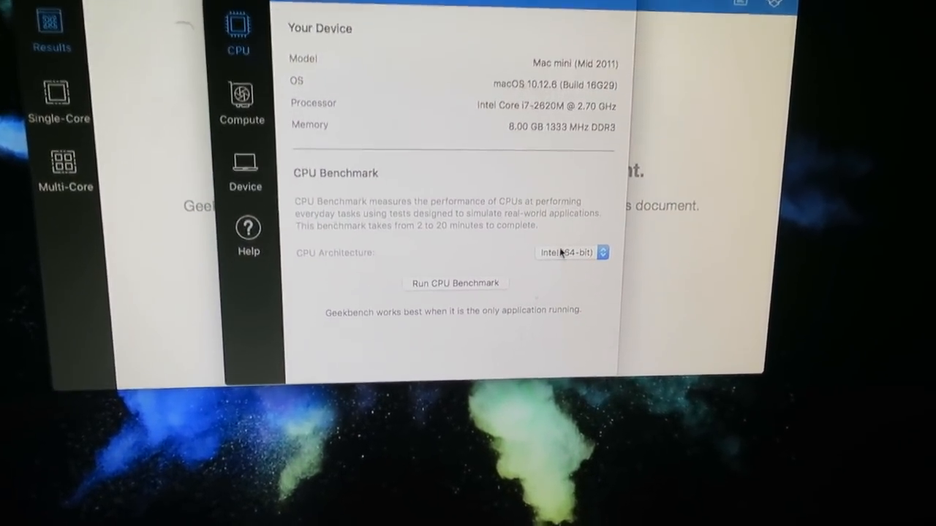
{"action": "left_click", "coordinate": [570, 251]}
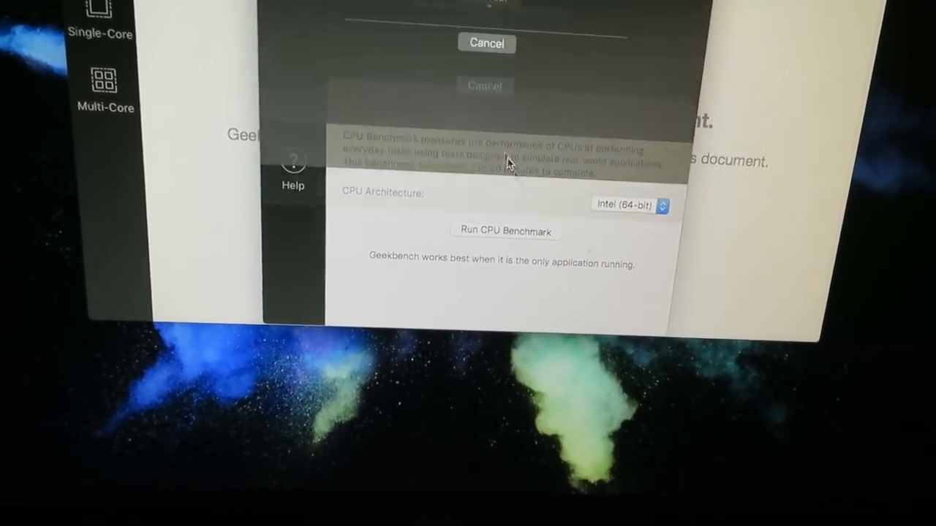
{"action": "left_click", "coordinate": [505, 231]}
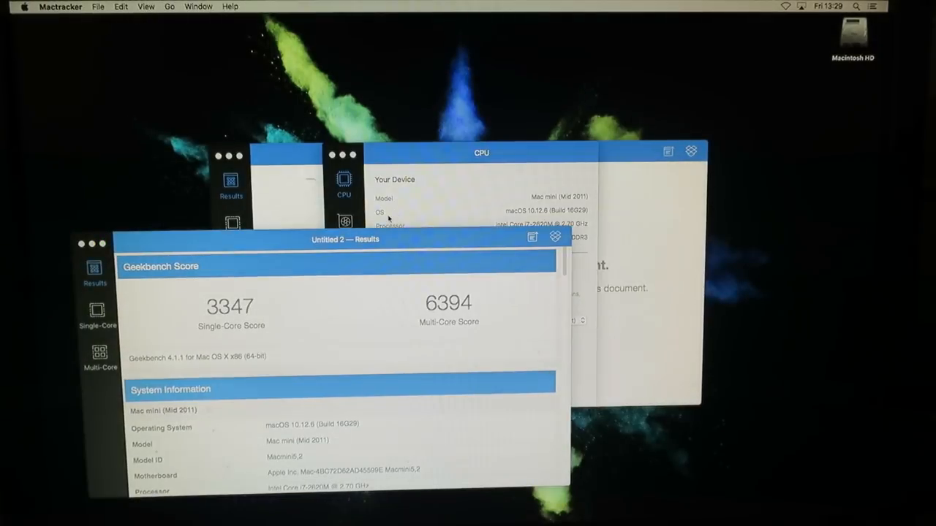
{"action": "mouse_move", "coordinate": [436, 197]}
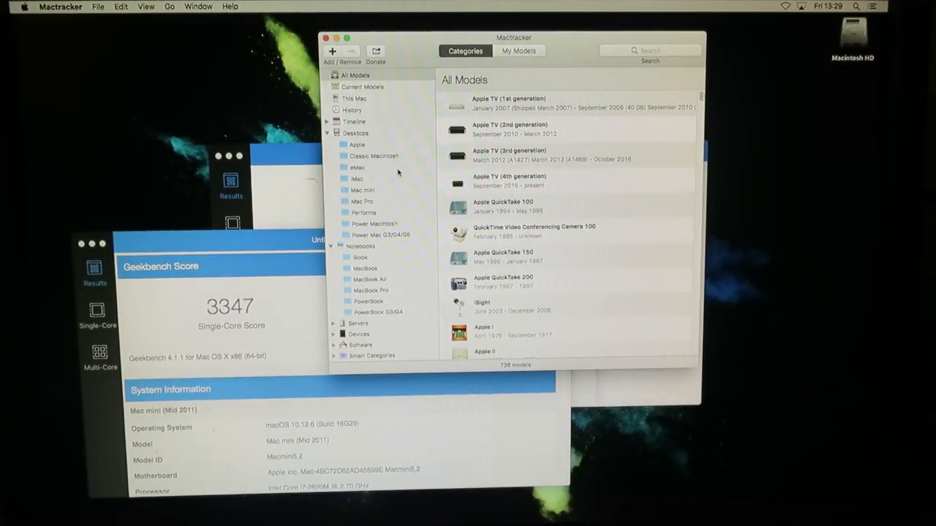
{"action": "mouse_move", "coordinate": [372, 212]}
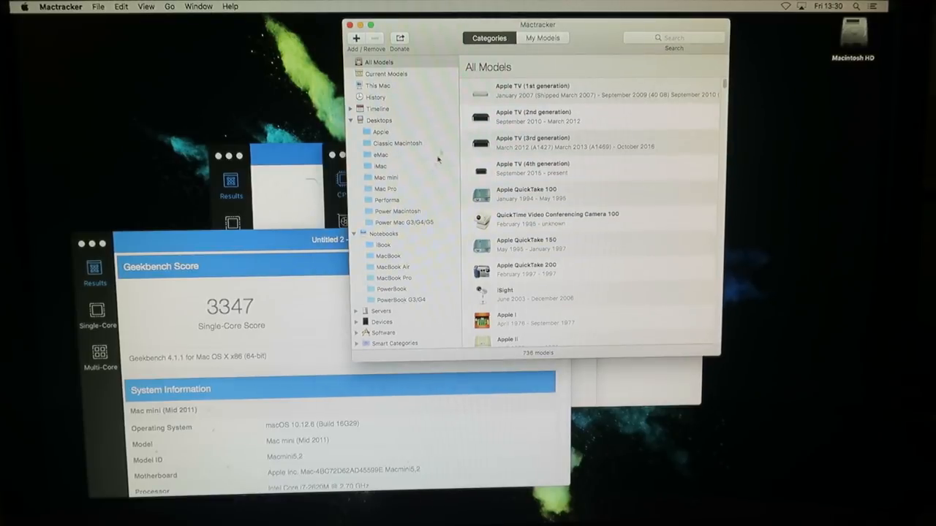
Filter to Mac mini models and view the Mid 2011 entry's multi-core performance chart
{"action": "left_click", "coordinate": [386, 178]}
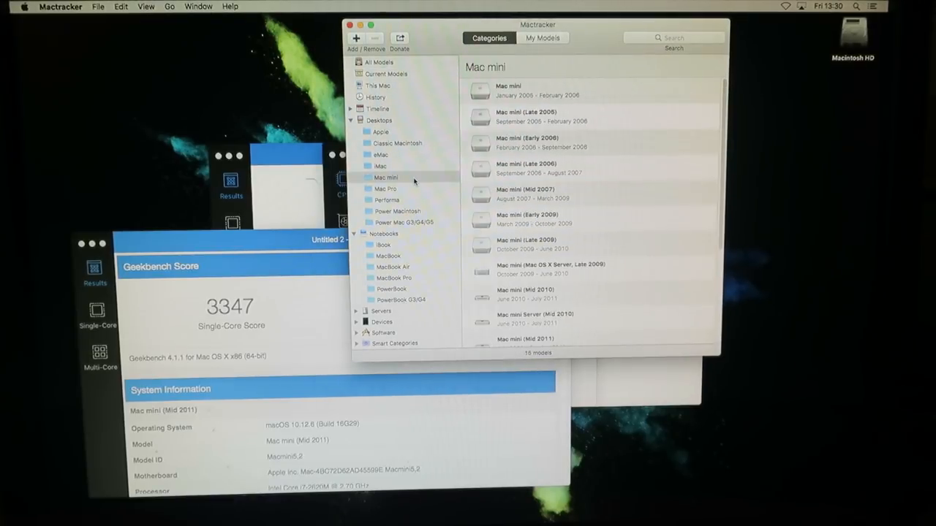
{"action": "scroll", "scroll_direction": "down", "scroll_amount": 3}
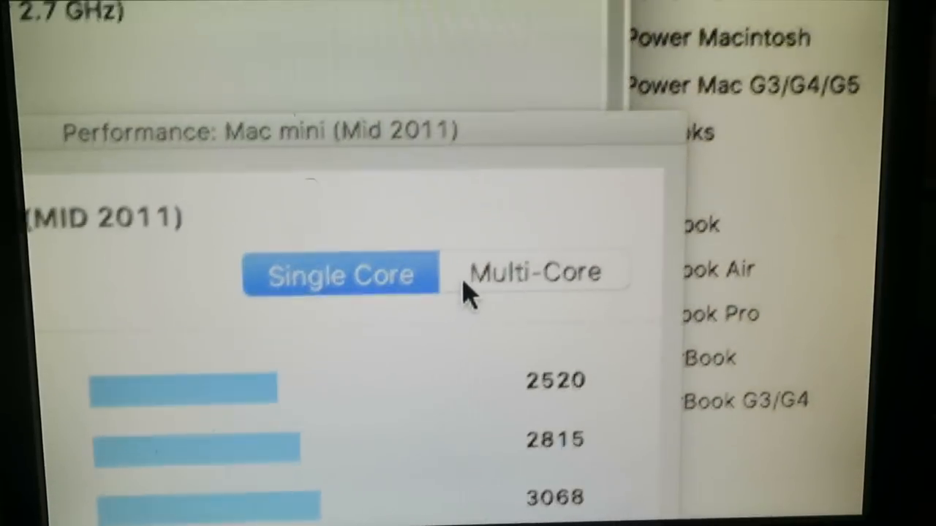
{"action": "left_click", "coordinate": [534, 274]}
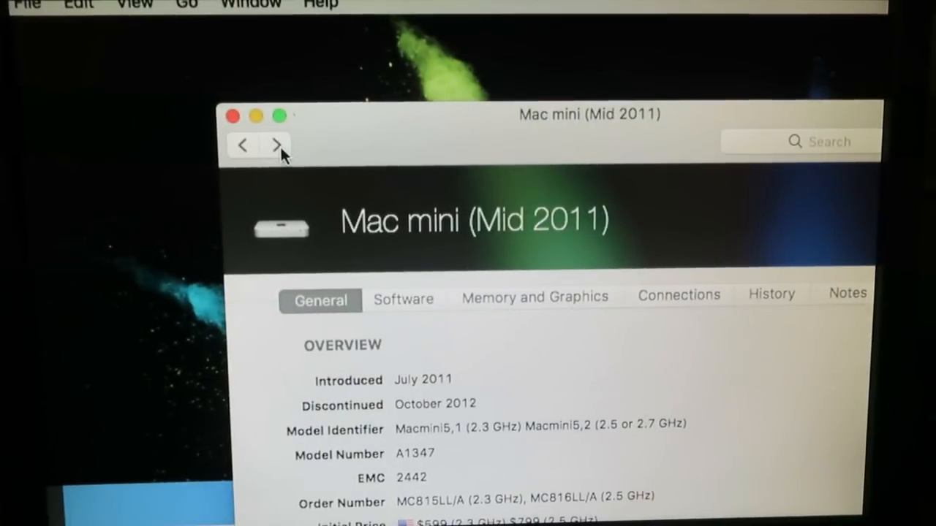
Step forward to the Mac mini (Late 2012), close its performance chart and scroll its General details
{"action": "left_click", "coordinate": [275, 145]}
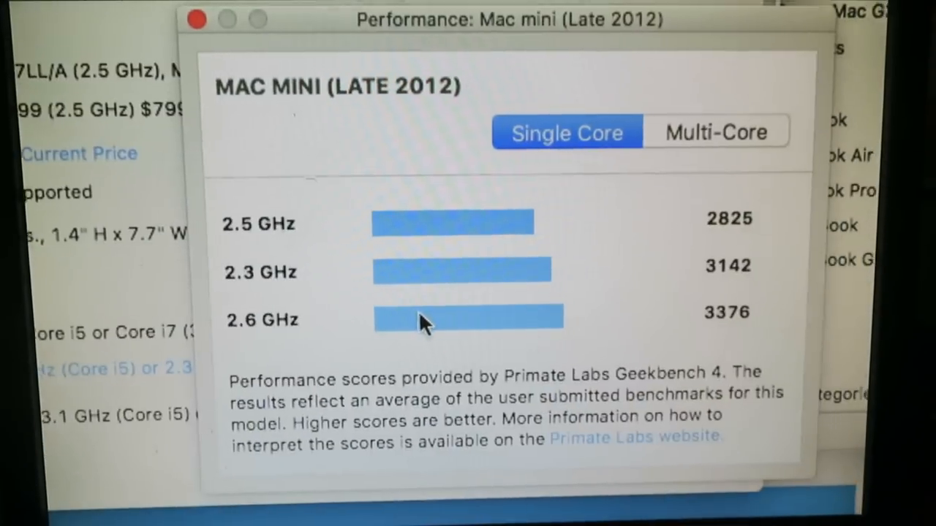
{"action": "left_click", "coordinate": [715, 132]}
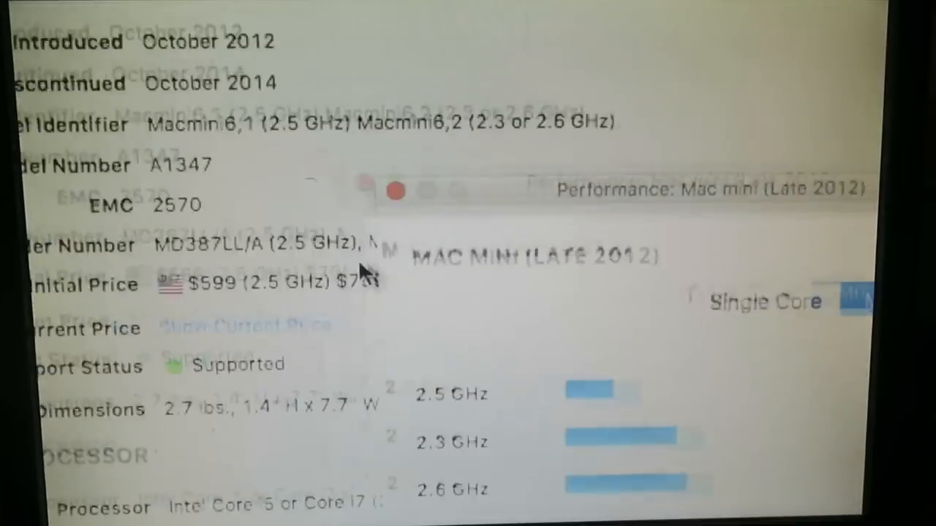
{"action": "scroll", "scroll_direction": "down", "scroll_amount": 3}
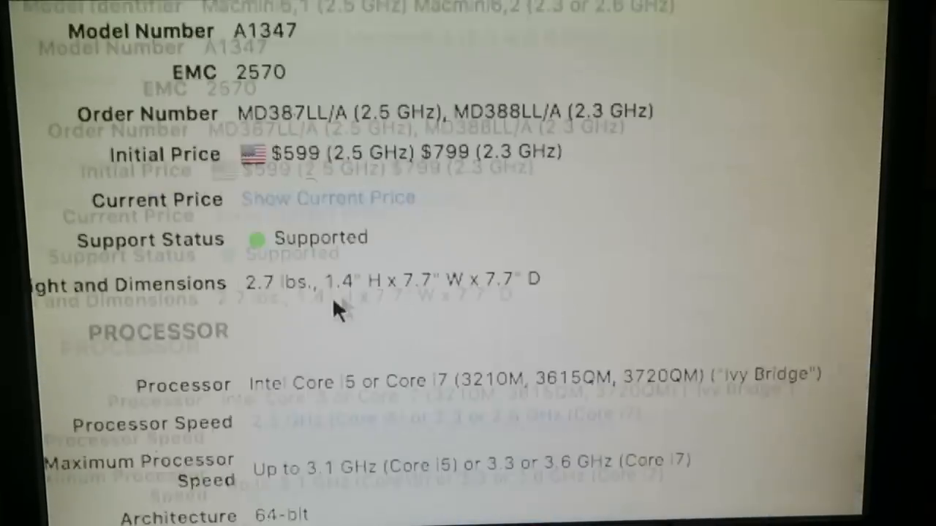
{"action": "scroll", "scroll_direction": "down", "scroll_amount": 3}
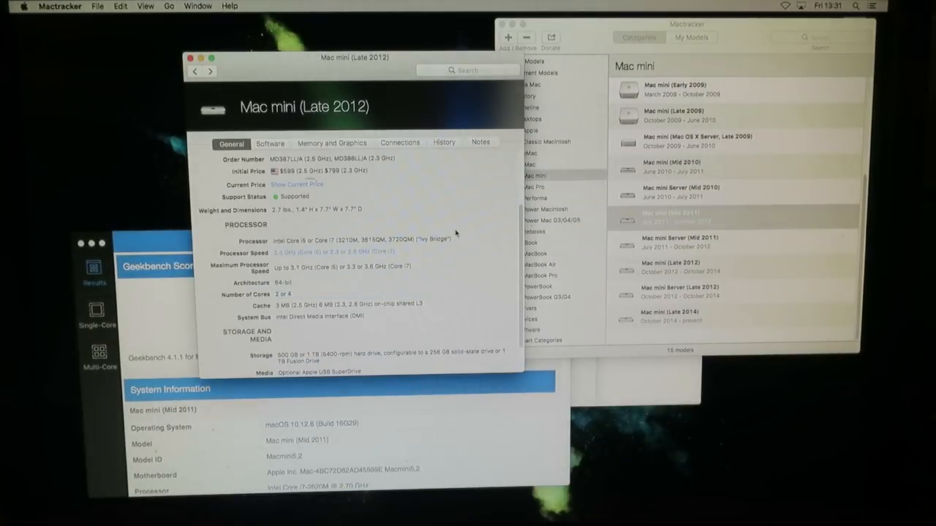
Step back to the Mac mini (Mid 2010) and view its multi-core scores of 2332 and 2576
{"action": "left_click", "coordinate": [195, 70]}
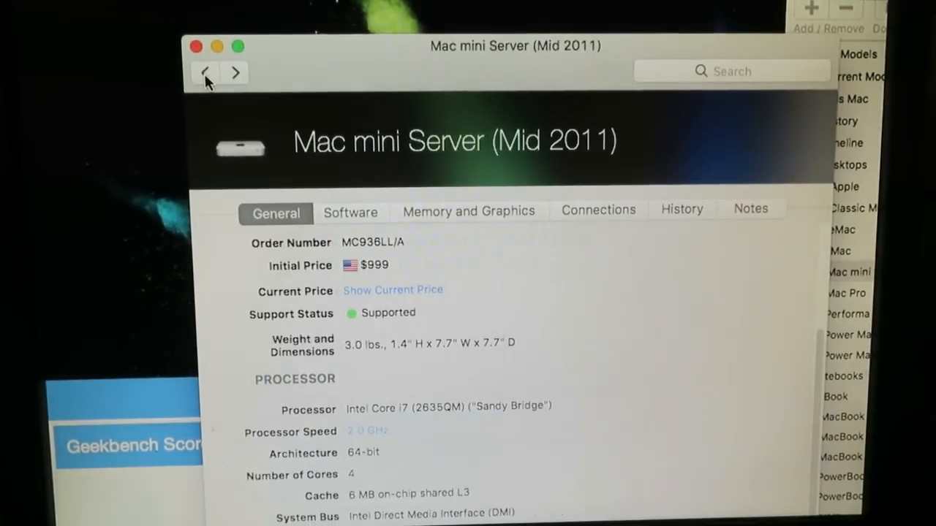
{"action": "left_click", "coordinate": [205, 72]}
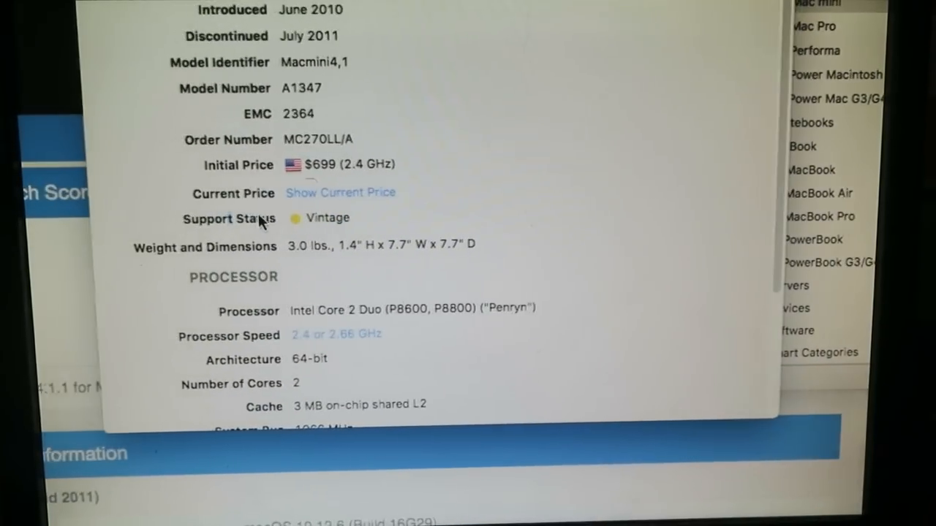
{"action": "left_click", "coordinate": [336, 333]}
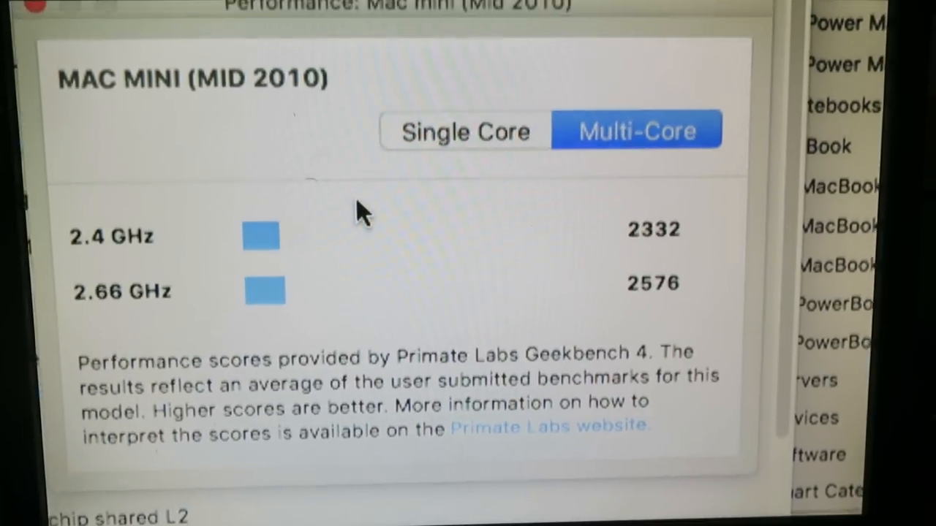
{"action": "left_click", "coordinate": [465, 131]}
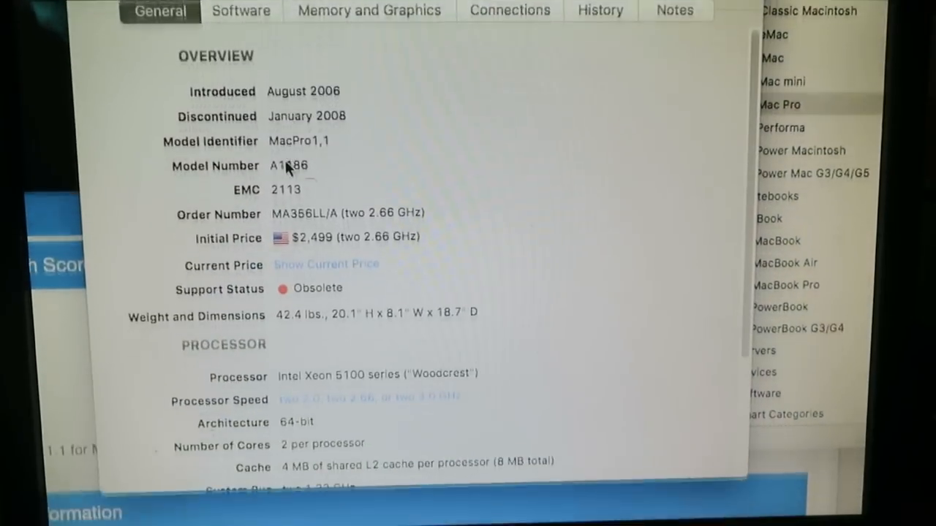
Scroll the Mac Pro (2006) overview and view its performance scores
{"action": "scroll", "scroll_direction": "down", "scroll_amount": 3}
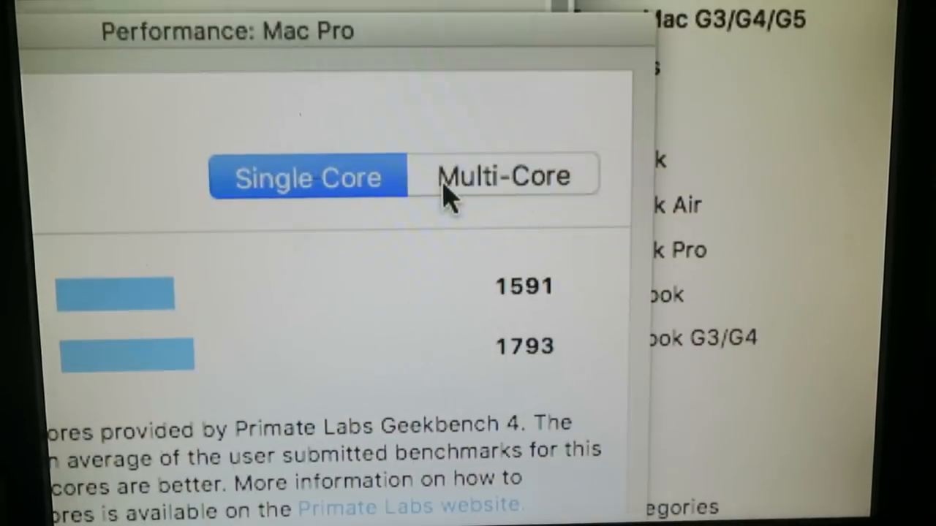
{"action": "left_click", "coordinate": [503, 177]}
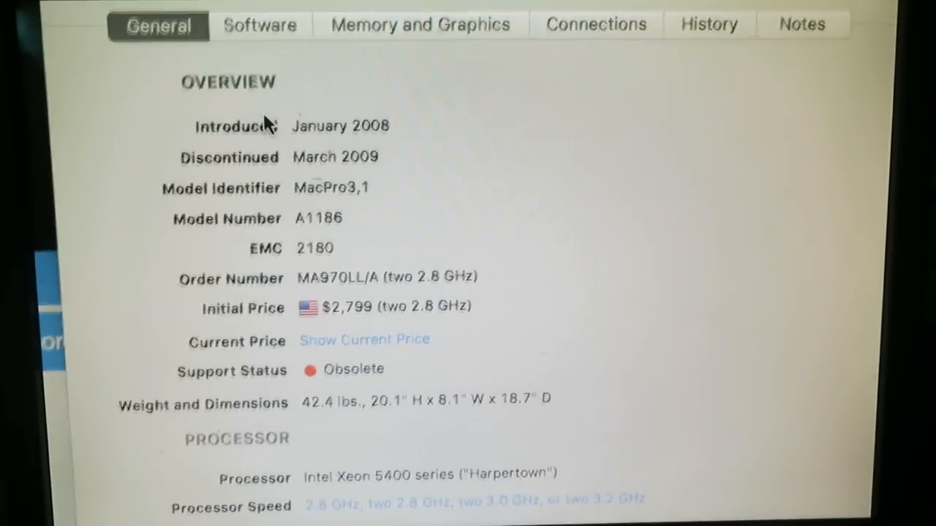
Scroll the Mac Pro (Early 2008) overview and view its multi-core performance scores
{"action": "scroll", "scroll_direction": "down", "scroll_amount": 3}
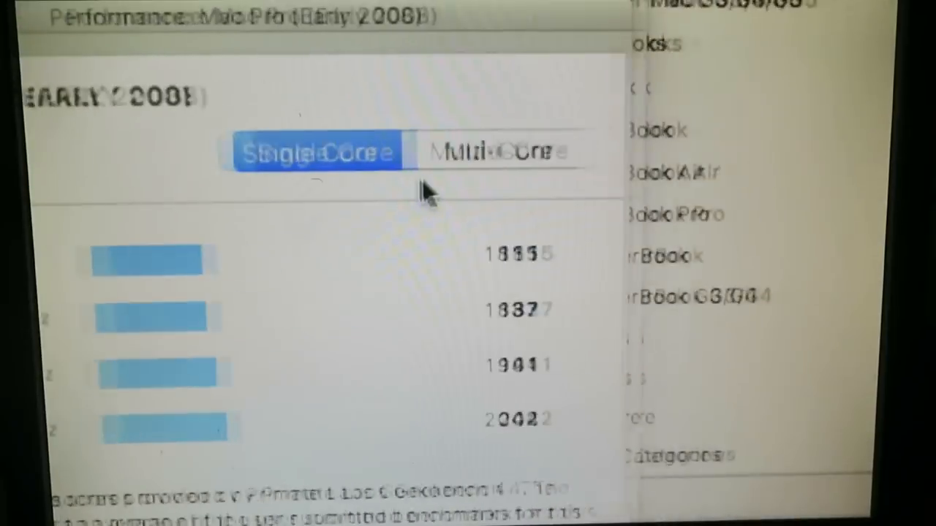
{"action": "left_click", "coordinate": [637, 145]}
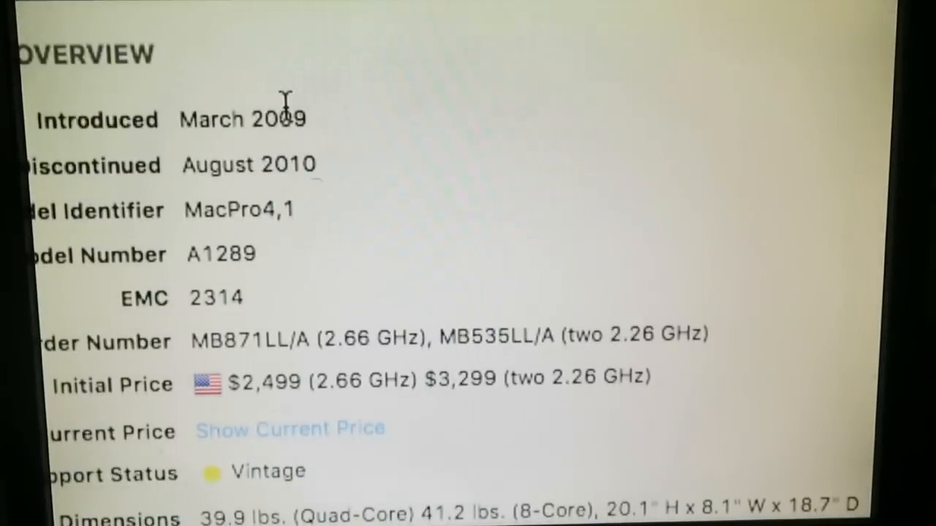
Scroll down the MacPro4,1 overview before returning to the Geekbench results
{"action": "scroll", "scroll_direction": "down", "scroll_amount": 3}
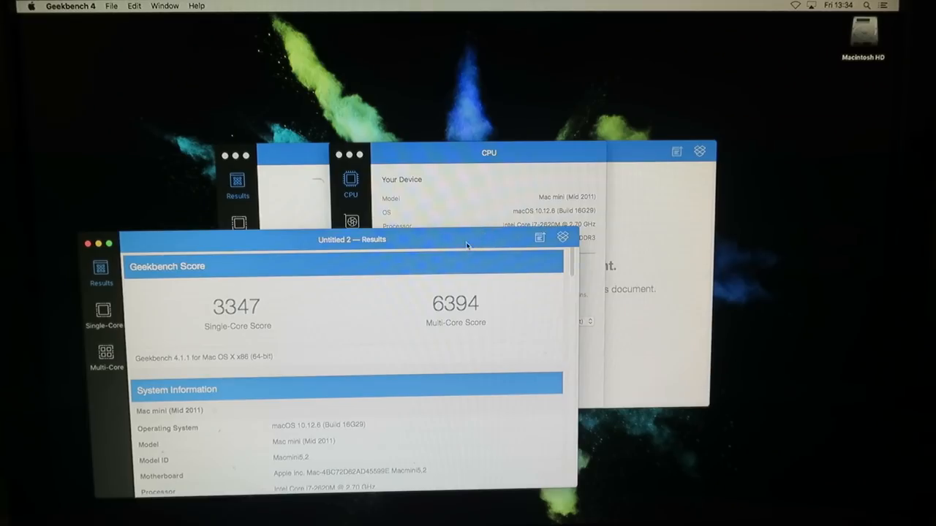
Move the Geekbench window aside and launch Blackmagic Disk Speed Test
{"action": "left_click_drag", "start_coordinate": [351, 239], "coordinate": [446, 103]}
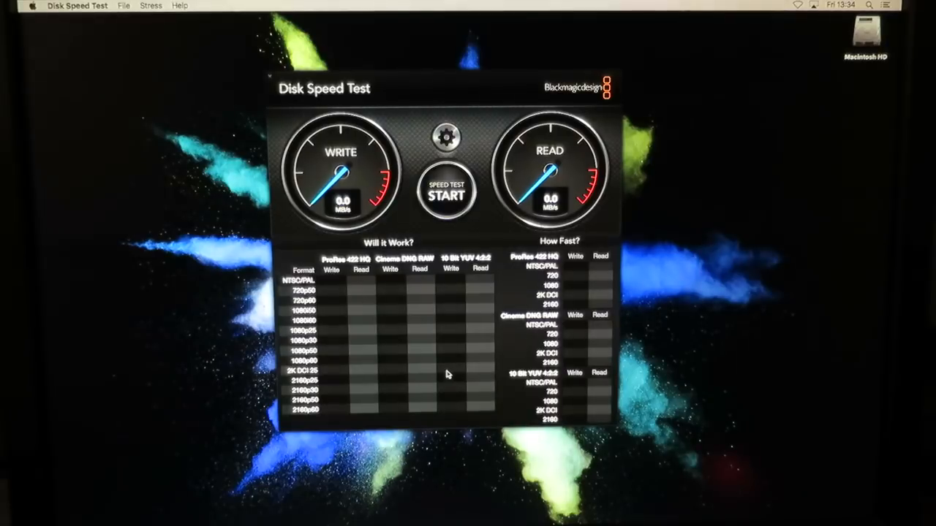
{"action": "left_click", "coordinate": [446, 193]}
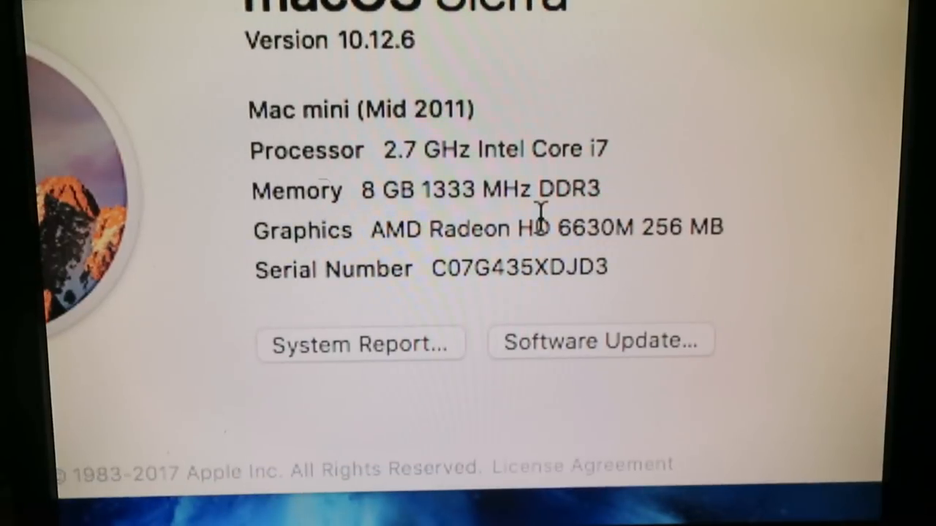
Select the Radeon HD 6630M graphics line in About This Mac
{"action": "double_click", "coordinate": [527, 271]}
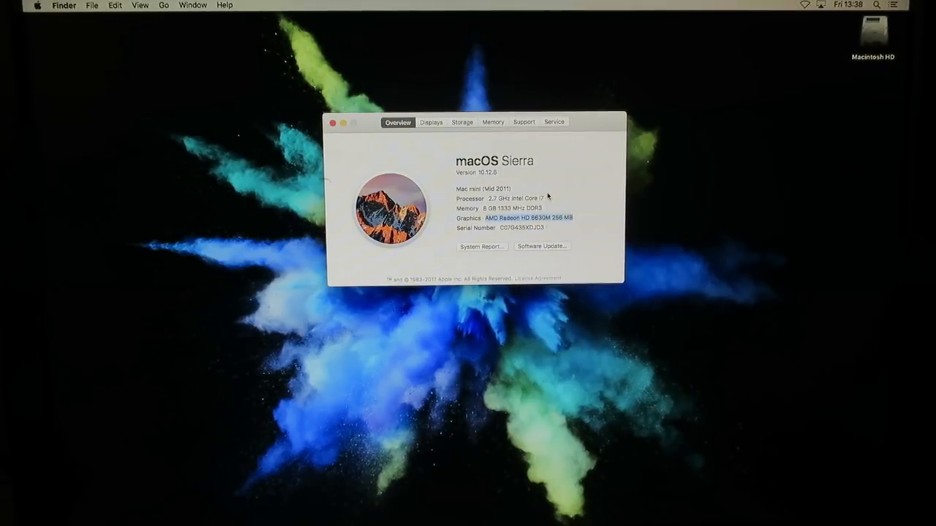
Launch Colin McRae Rally and reach its 1024 x 768, High quality graphics options
{"action": "left_click", "coordinate": [335, 123]}
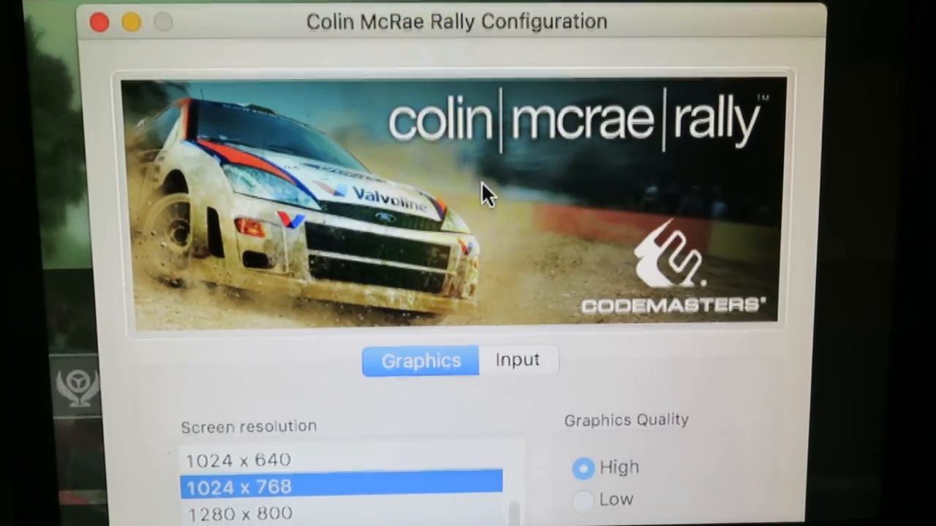
{"action": "scroll", "scroll_direction": "down", "scroll_amount": 3}
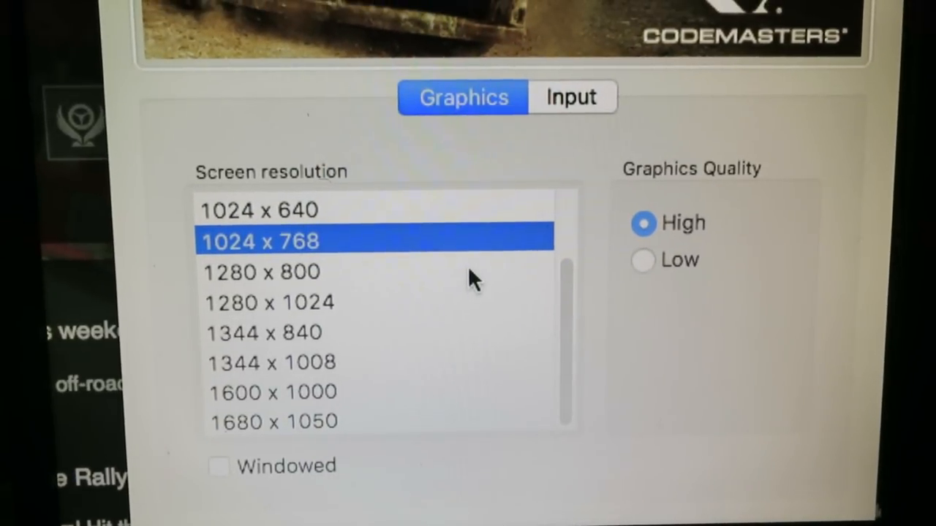
{"action": "scroll", "scroll_direction": "down", "scroll_amount": 3}
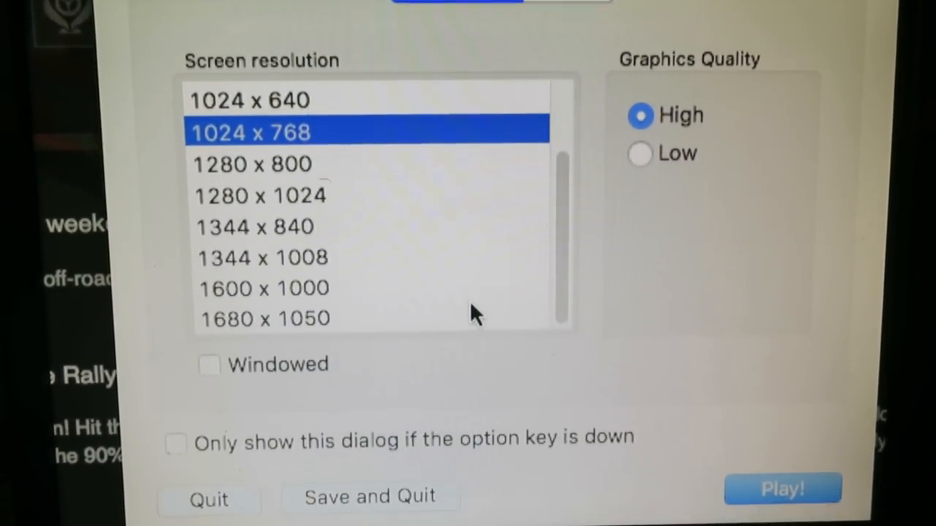
{"action": "left_click", "coordinate": [264, 317]}
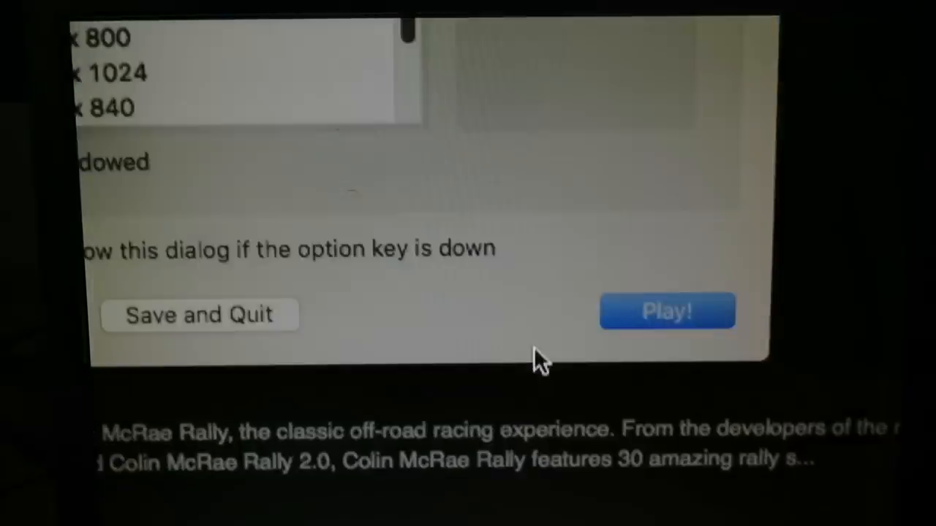
Launch Colin McRae Rally with the chosen low settings and start driving the rally stage
{"action": "left_click", "coordinate": [667, 310]}
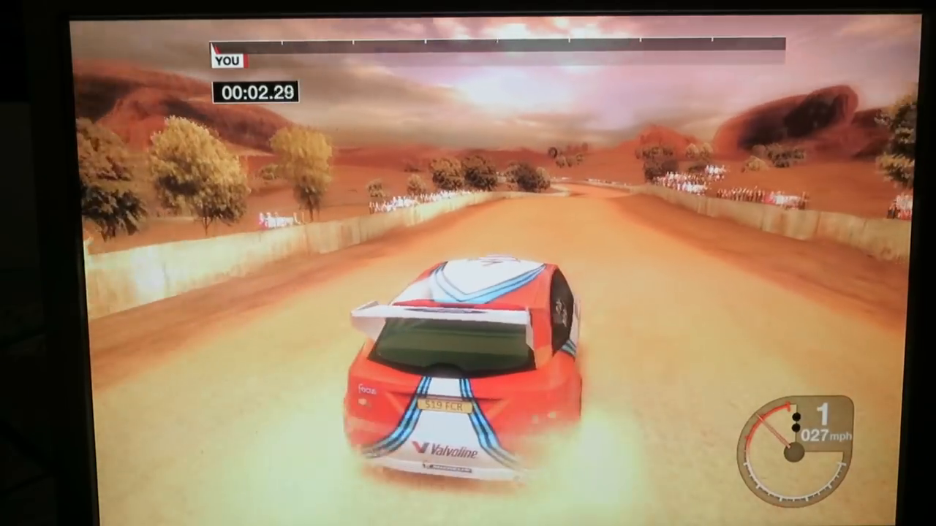